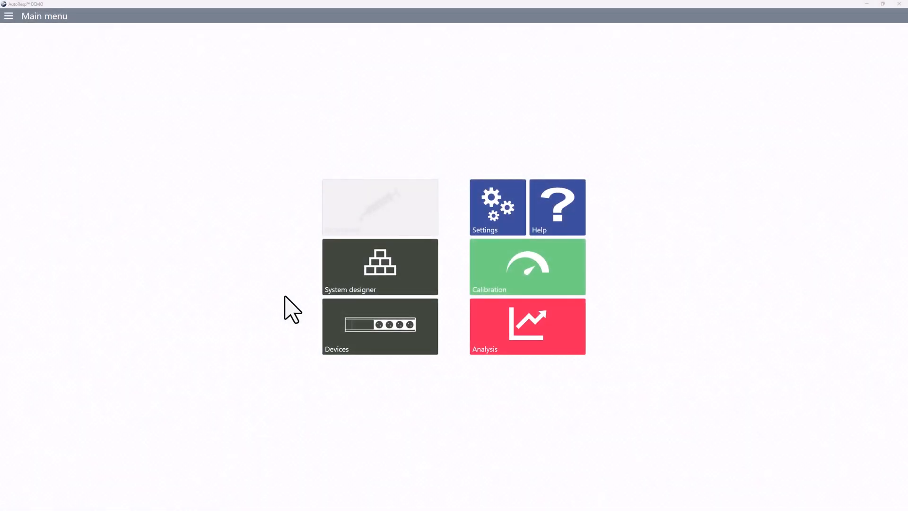
- In System designer, build a system with three swim chambers plus O2 and temperature control
left_click(379, 266)
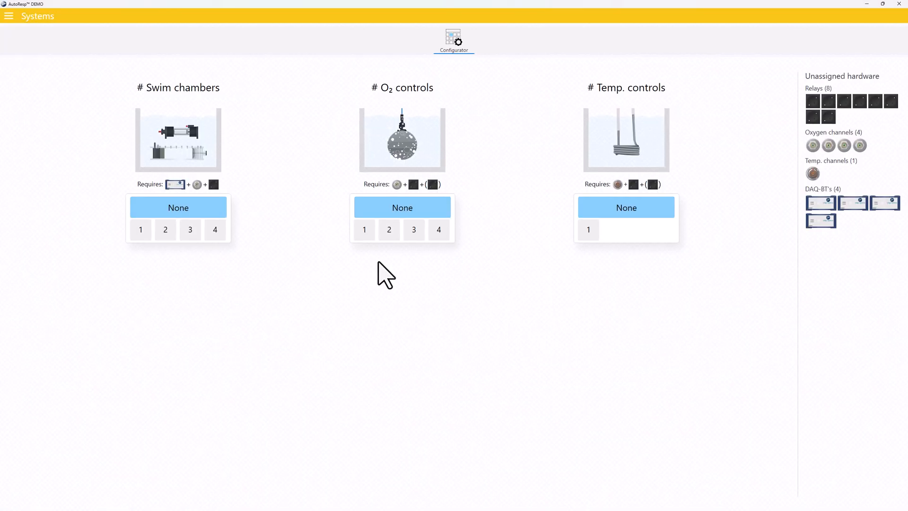
left_click(140, 229)
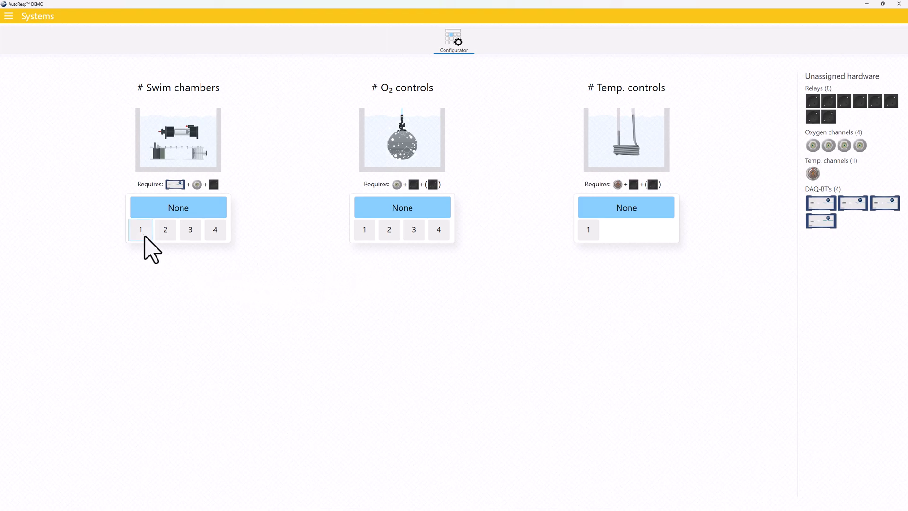
left_click(141, 229)
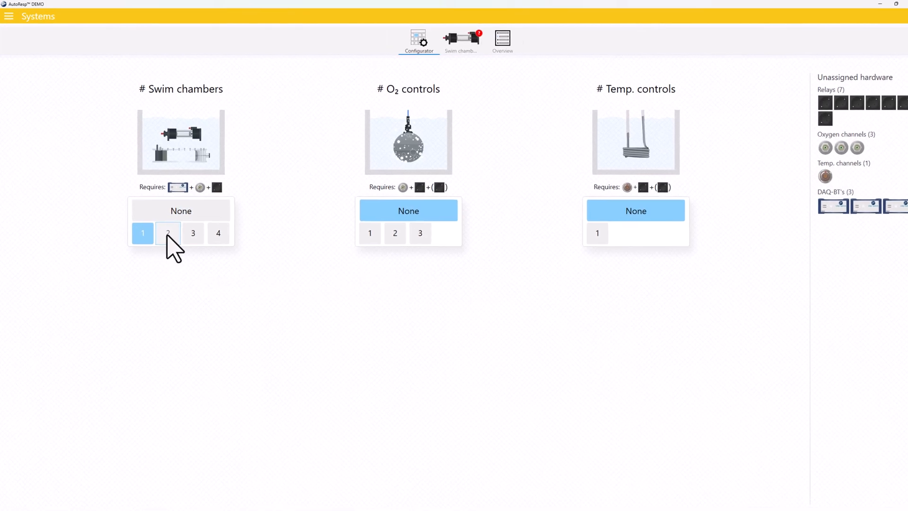
left_click(169, 233)
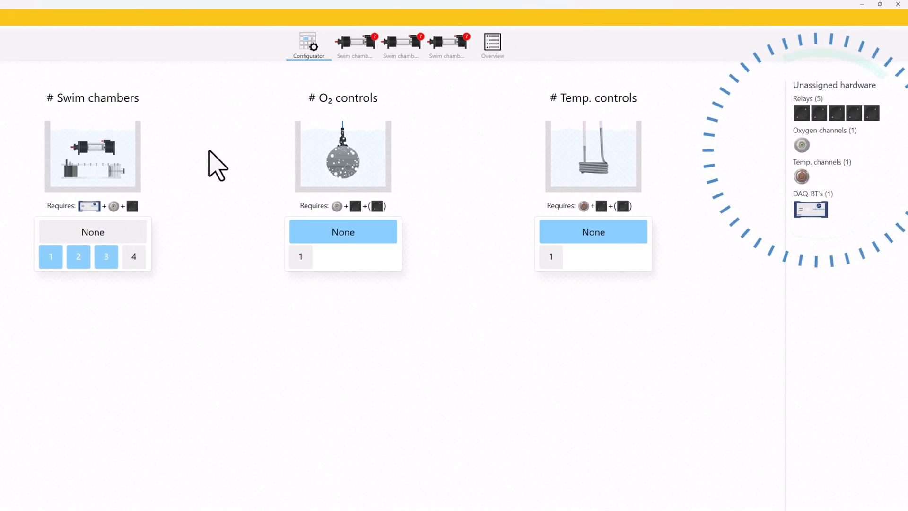
- Choose a swim tunnel size for Swim chamber #1 from its settings
left_click(355, 45)
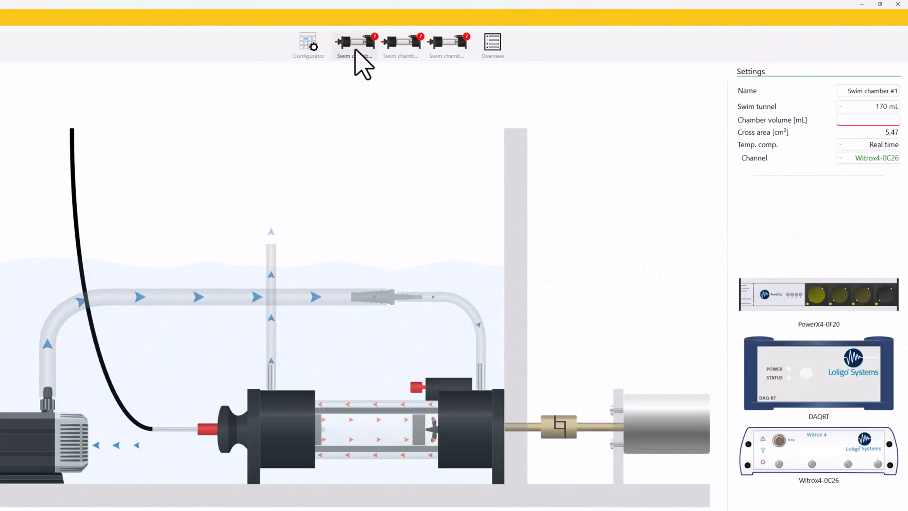
left_click(847, 106)
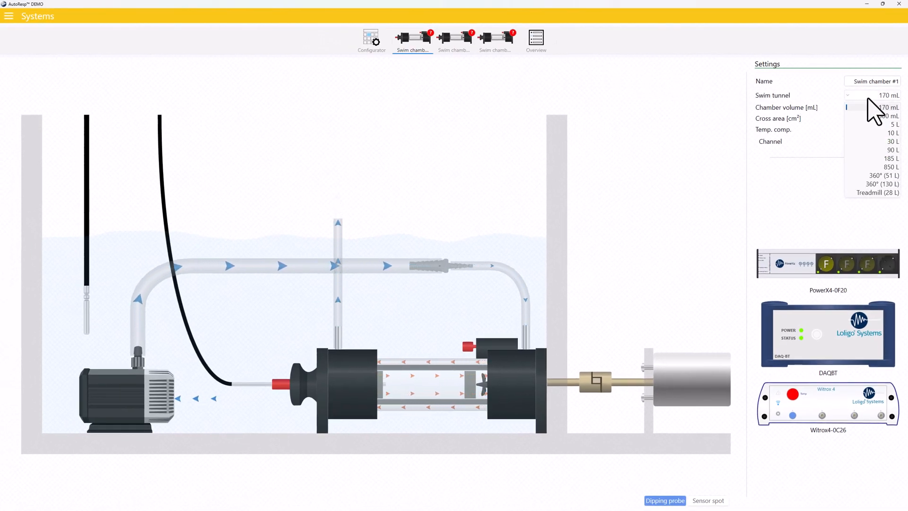
left_click(892, 141)
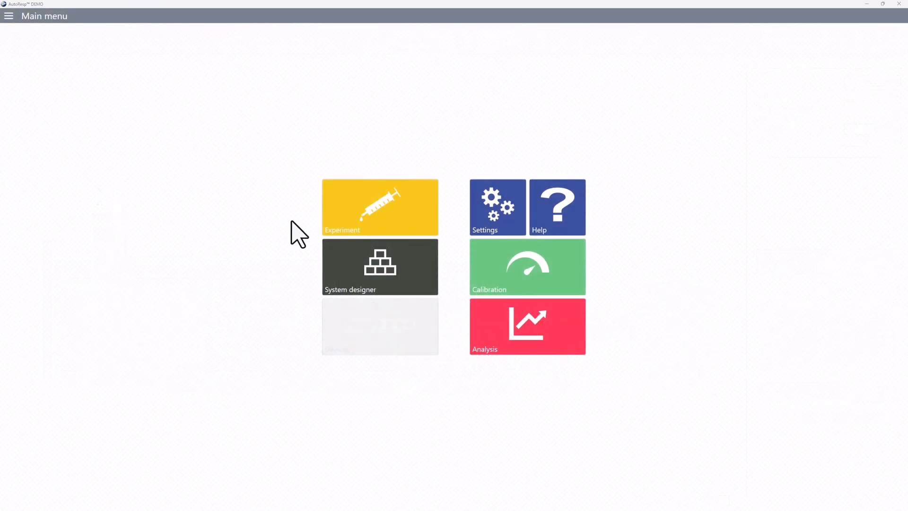
- Start the Experiment setup and enter wet weight 268,39 g for Swim chamber #3
left_click(379, 207)
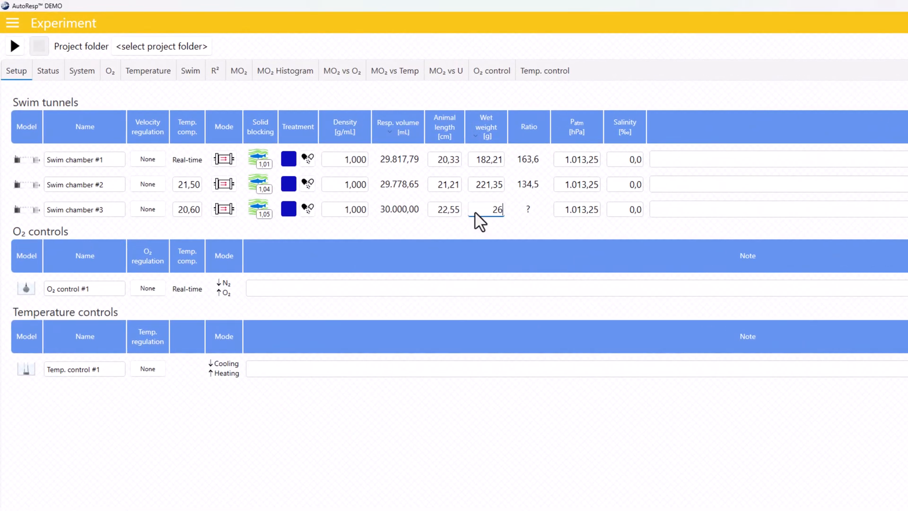
type("268,39")
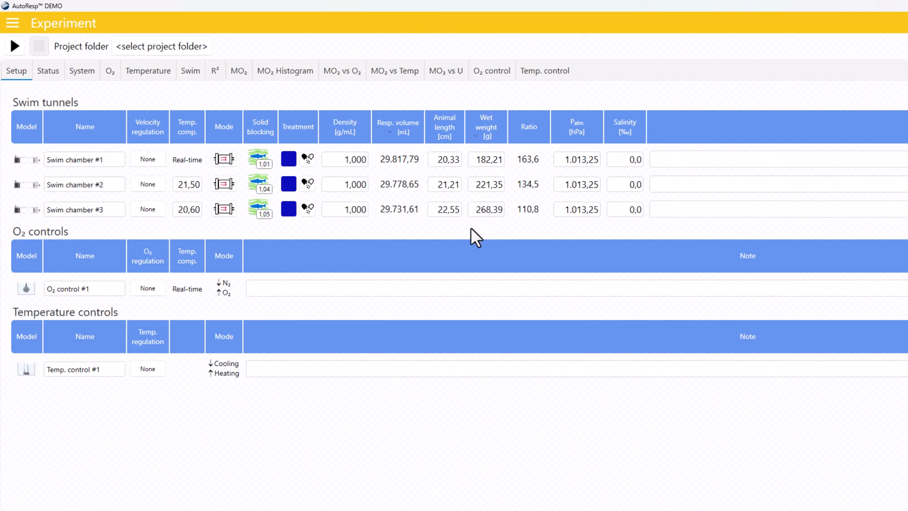
- View live oxygen and temperature readings on the System panel for each swim chamber
left_click(81, 71)
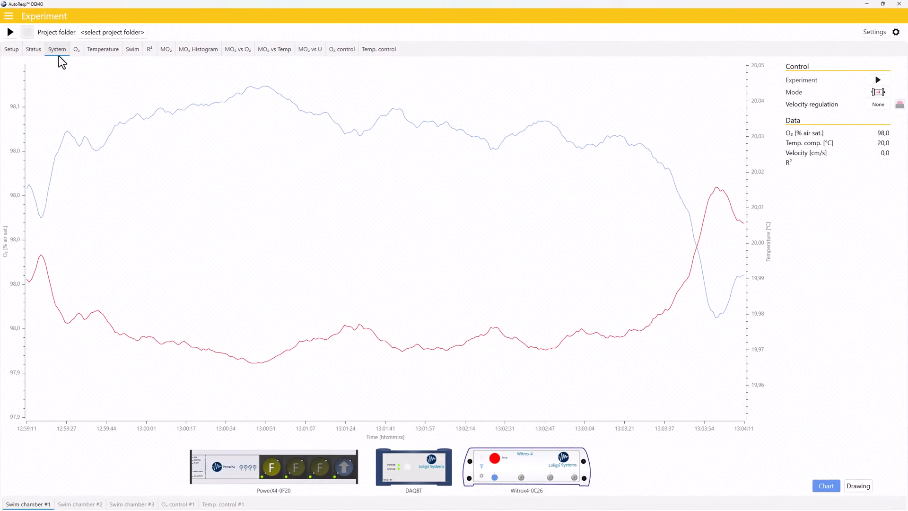
left_click(80, 505)
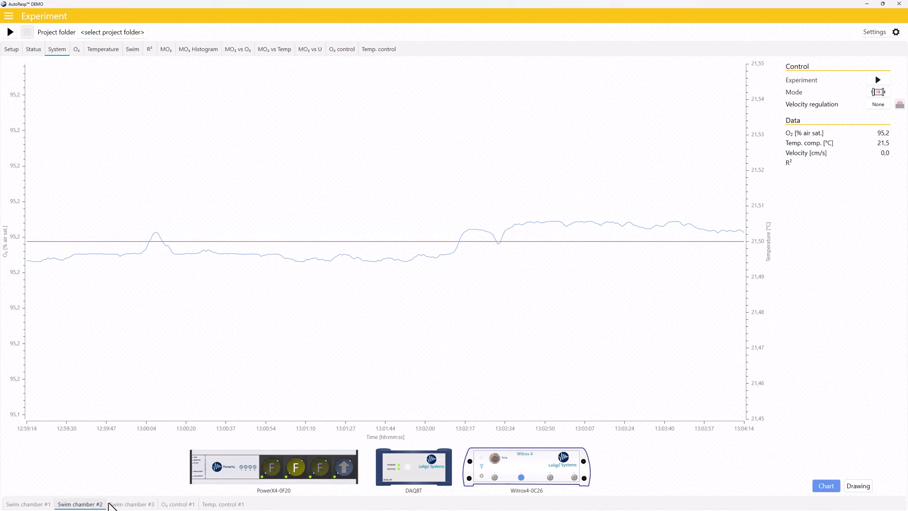
left_click(177, 504)
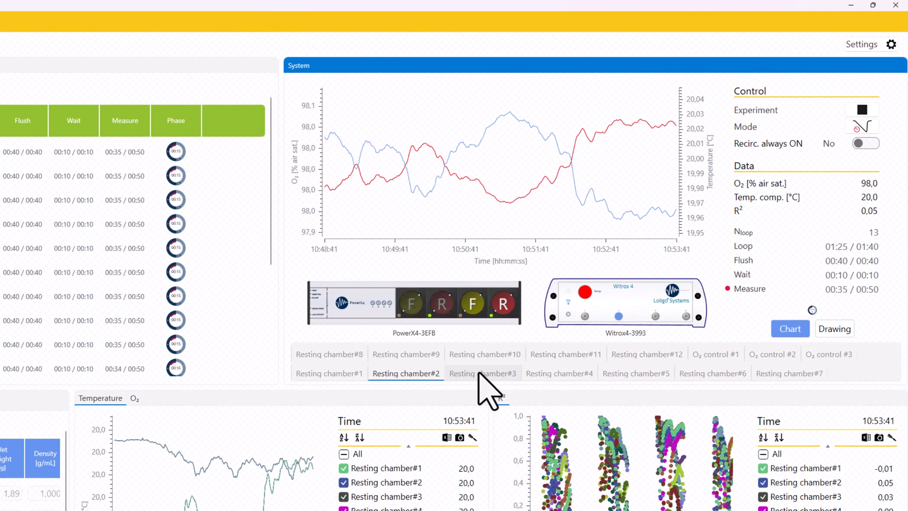
- Show Resting chamber #3's setup drawing, then return to its live chart
left_click(482, 373)
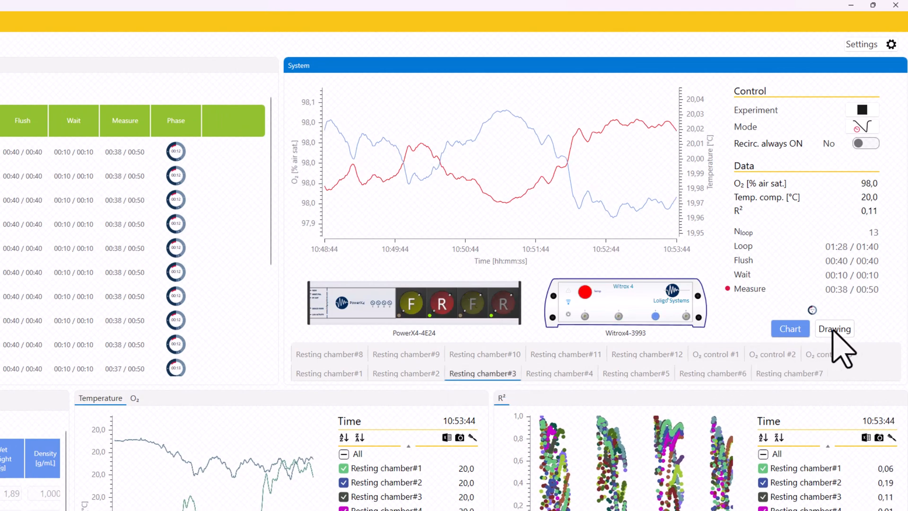
left_click(834, 328)
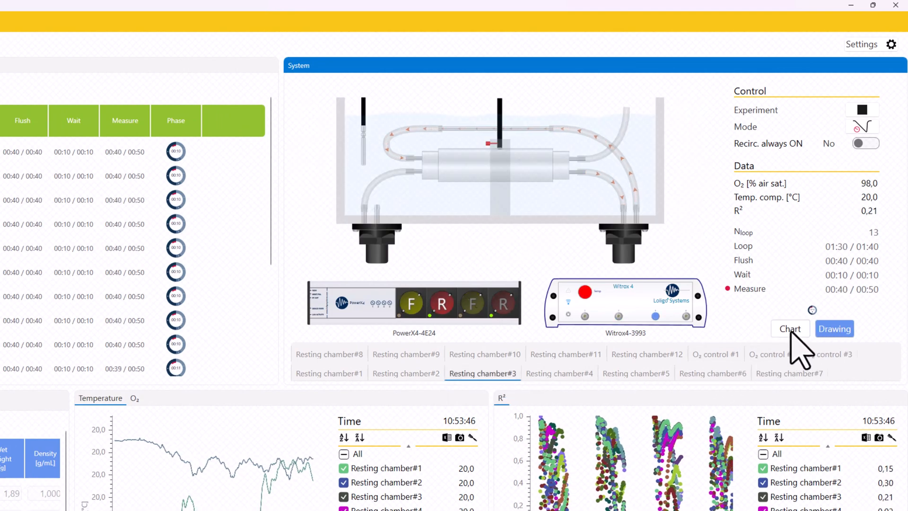
left_click(789, 328)
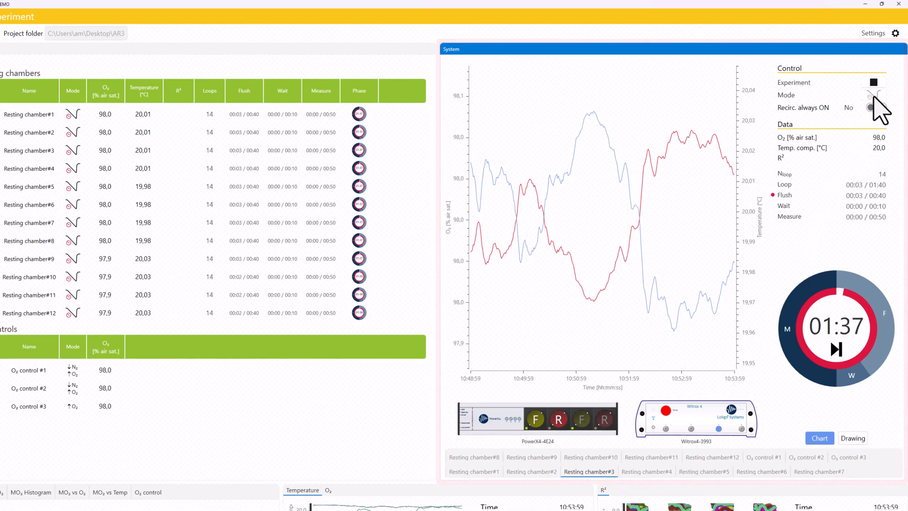
- Set the chamber's measurement mode to Open and confirm
left_click(873, 96)
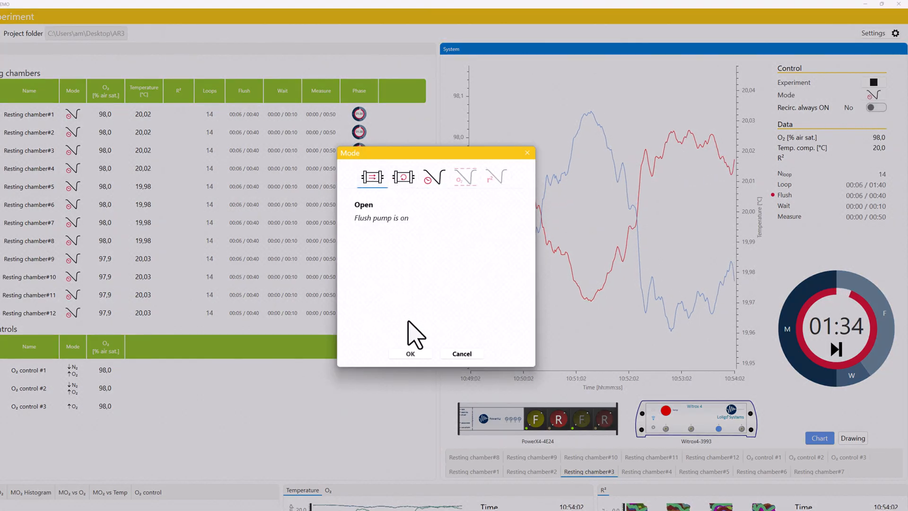
left_click(409, 353)
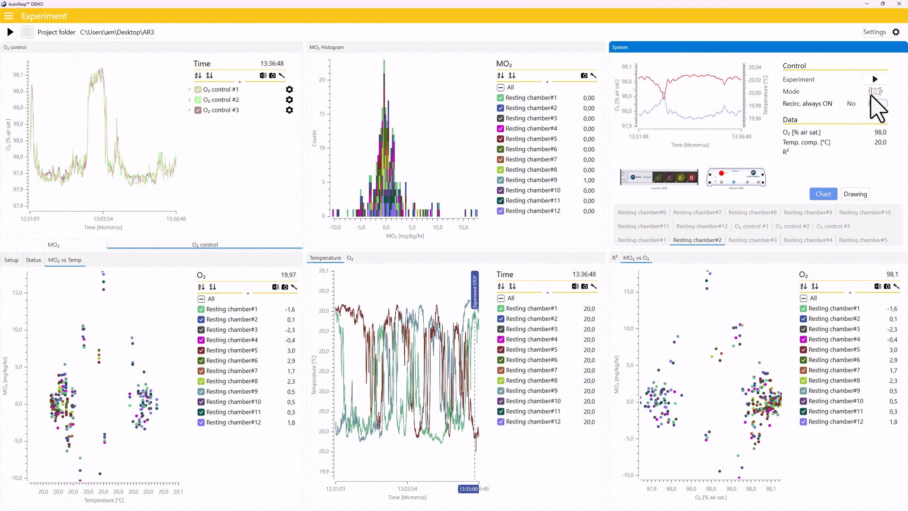
- Browse Closed and Intermittent (time, min/max) modes, then confirm Intermittent respirometry (linear regression)
left_click(876, 91)
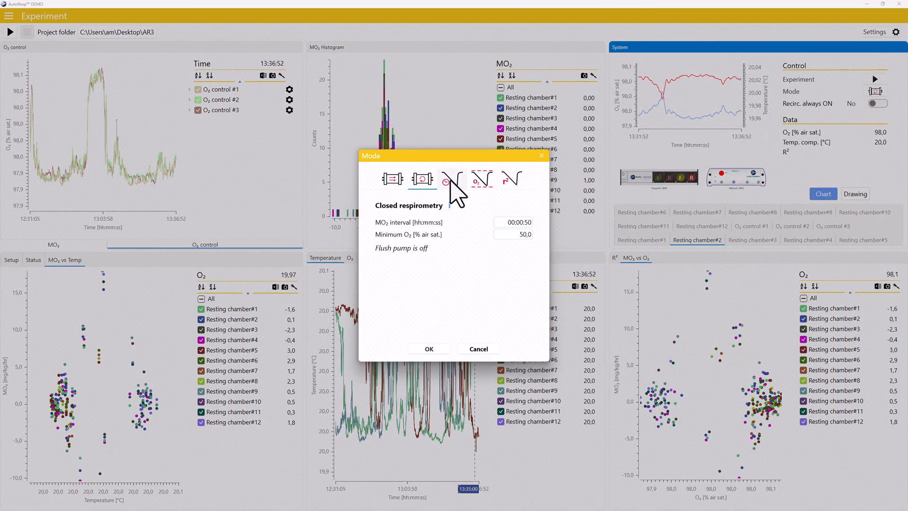
left_click(482, 178)
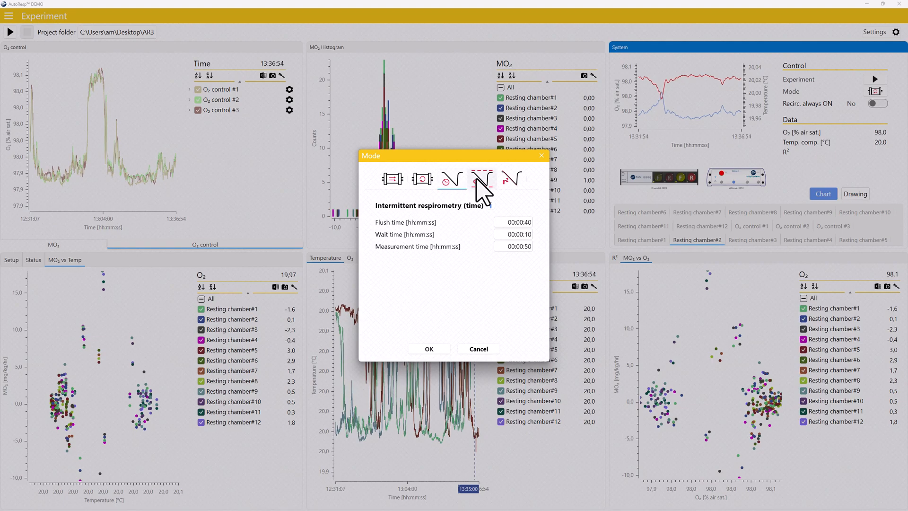
left_click(482, 179)
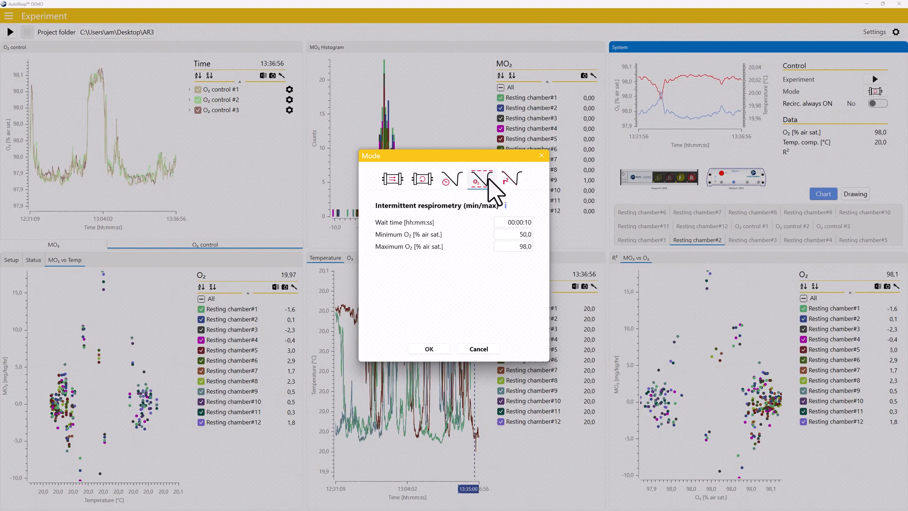
left_click(512, 179)
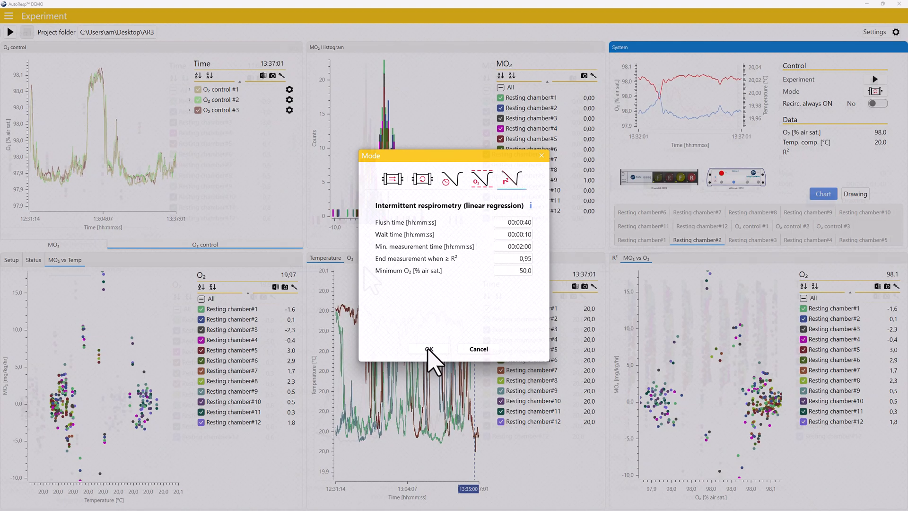
left_click(428, 349)
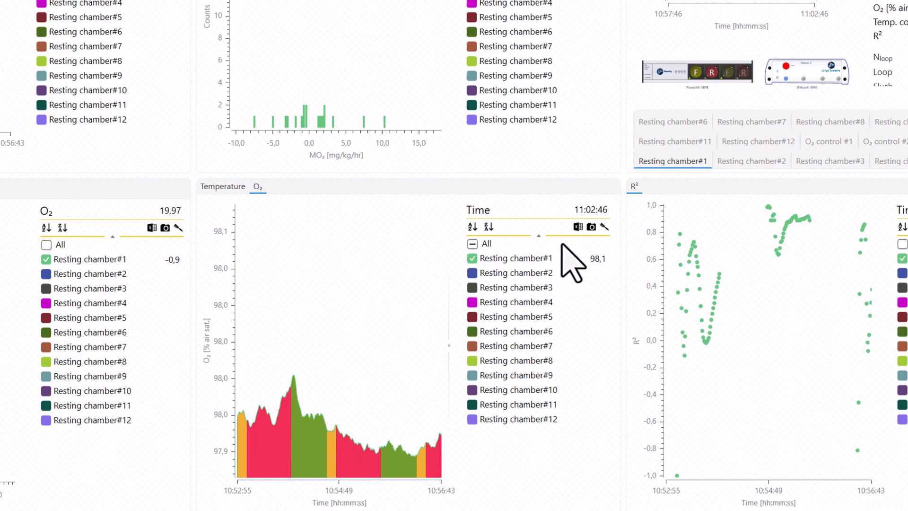
mouse_move(577, 226)
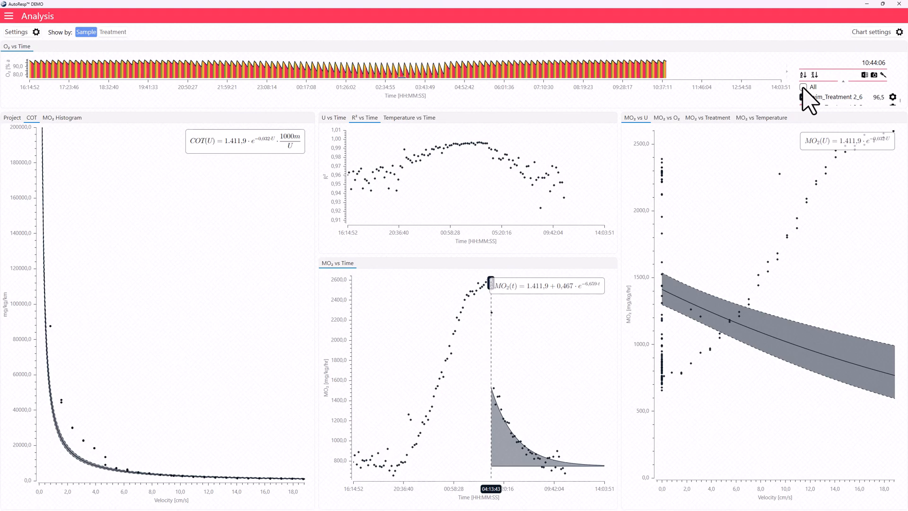
- Include All samples in the Analysis charts and set Show by to Treatment
left_click(803, 87)
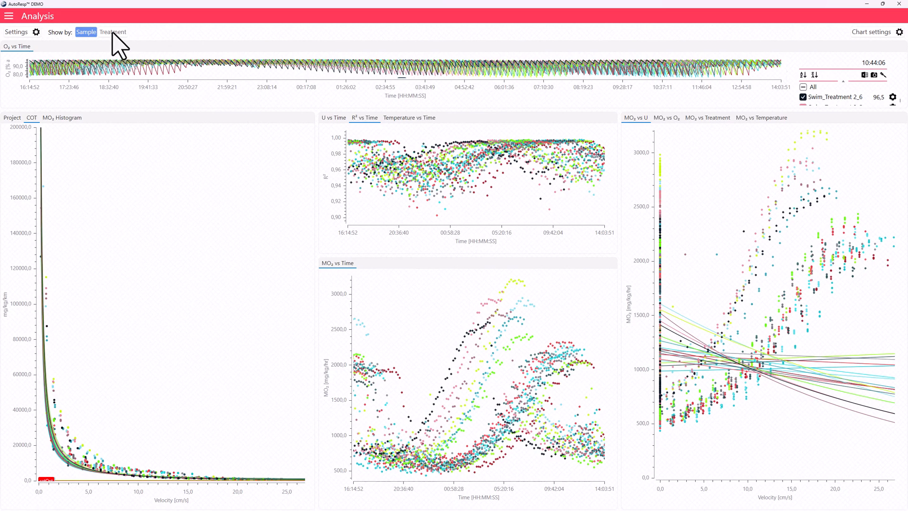
left_click(112, 33)
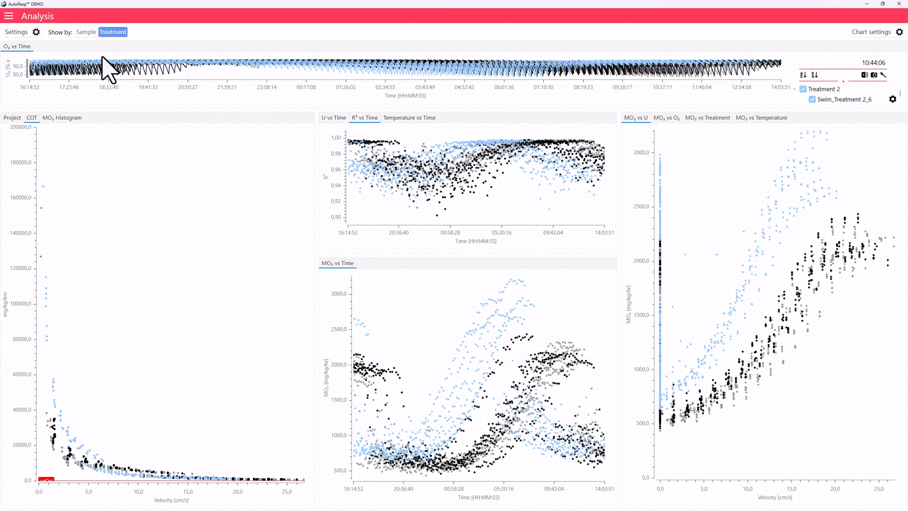